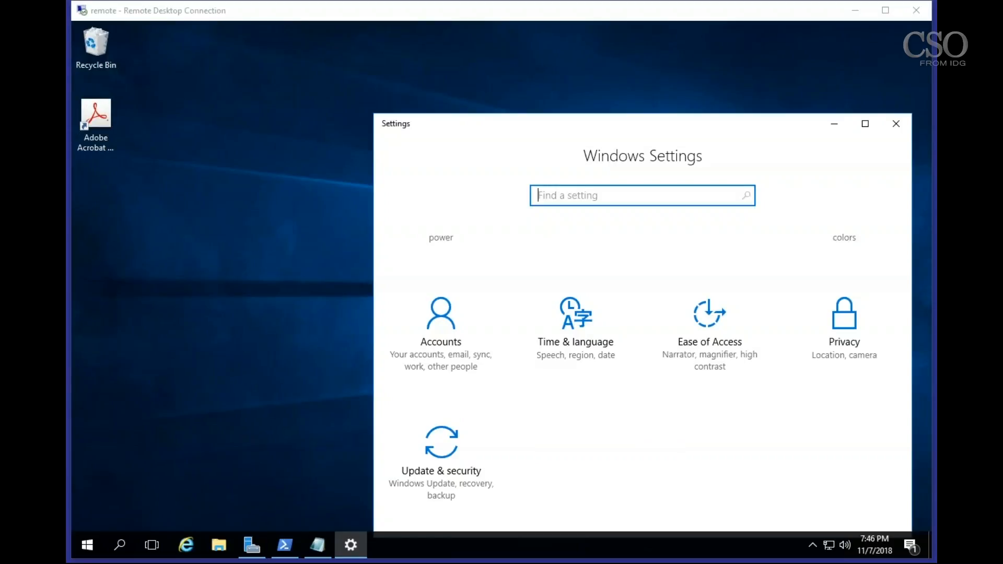
mouse_move(436, 464)
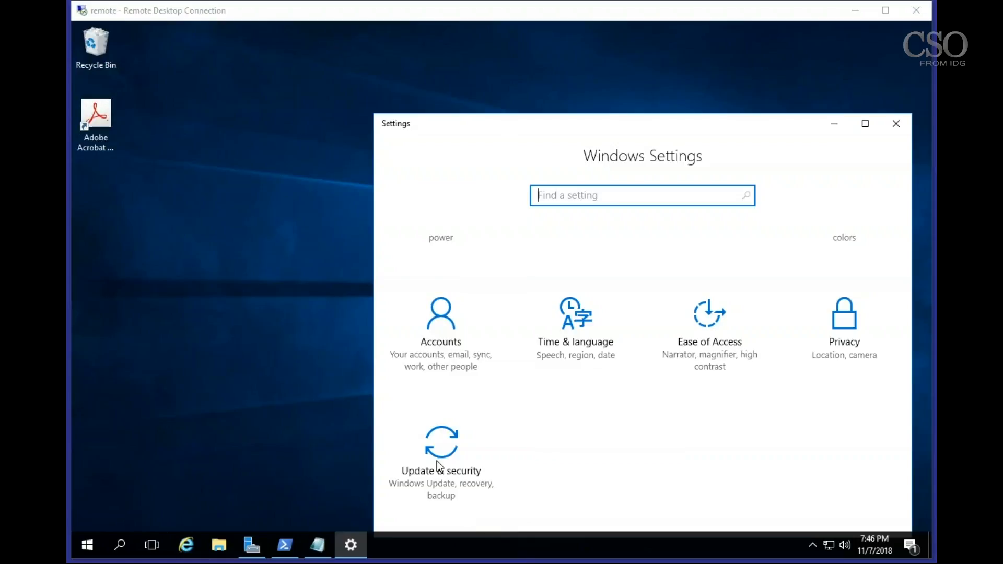
Step: Show the update history listing the 2018-10 cumulative update for Windows Server 2016
left_click(441, 440)
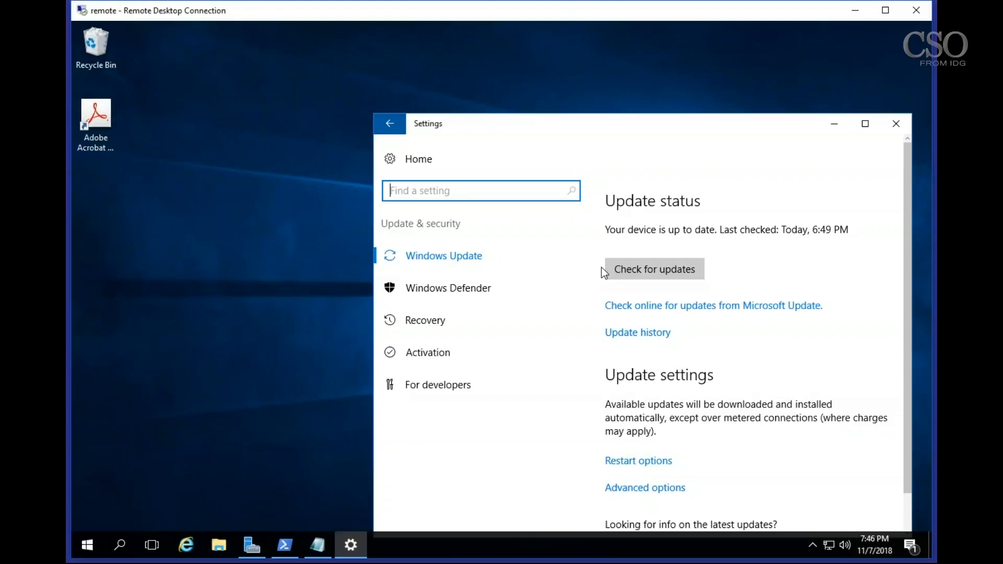
left_click(637, 332)
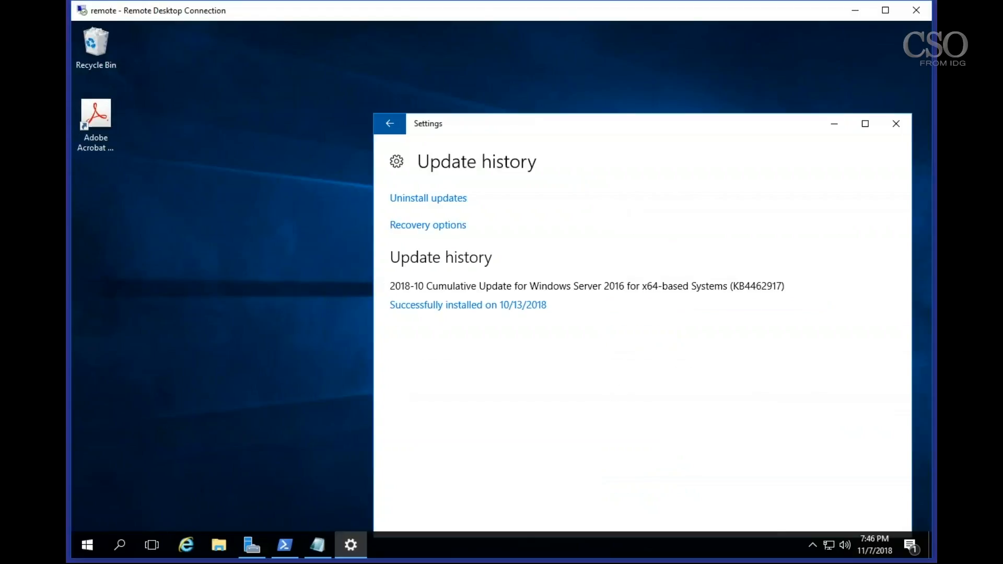
mouse_move(615, 339)
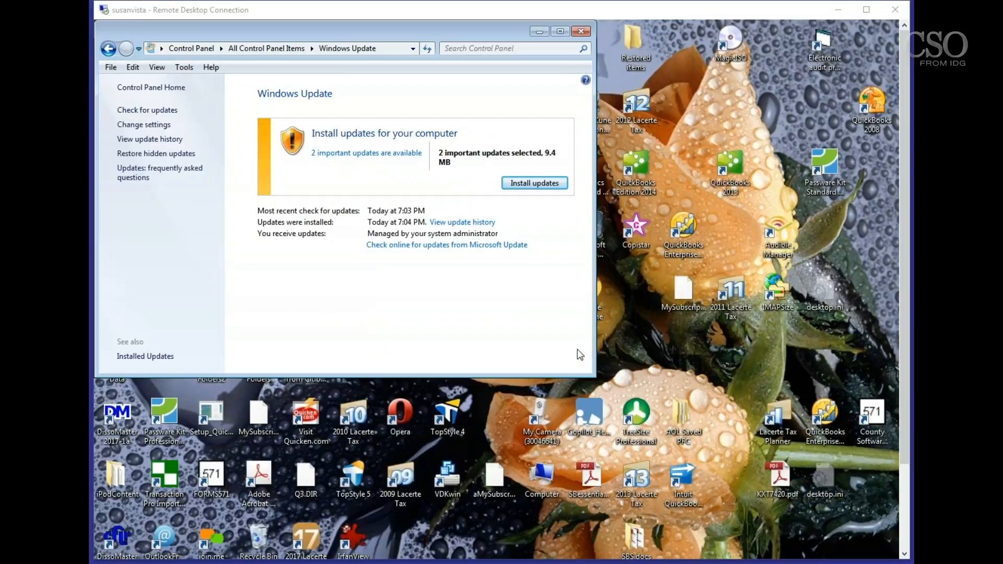
mouse_move(446, 310)
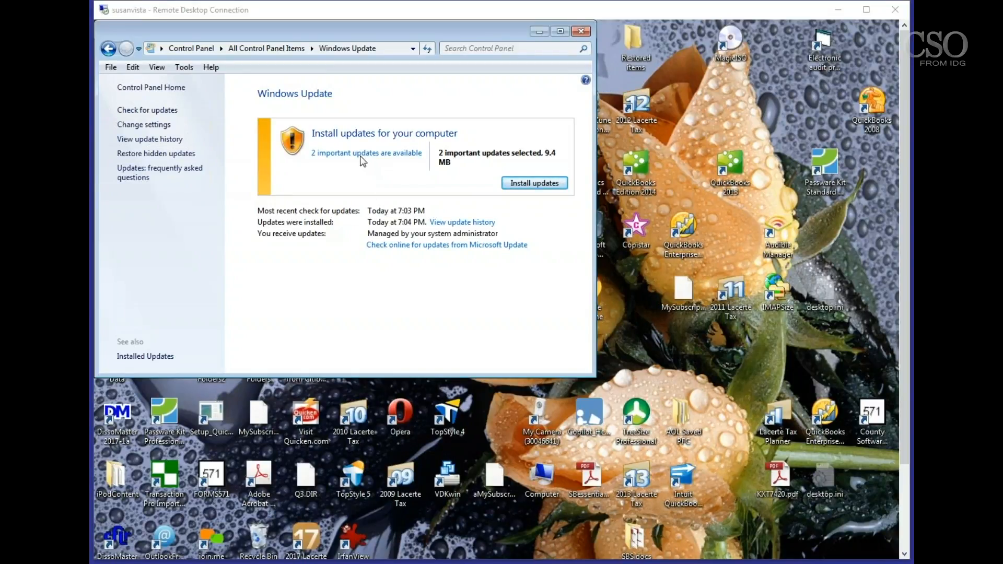
Step: Show the two important Office 2010 32-bit updates waiting to install
left_click(367, 153)
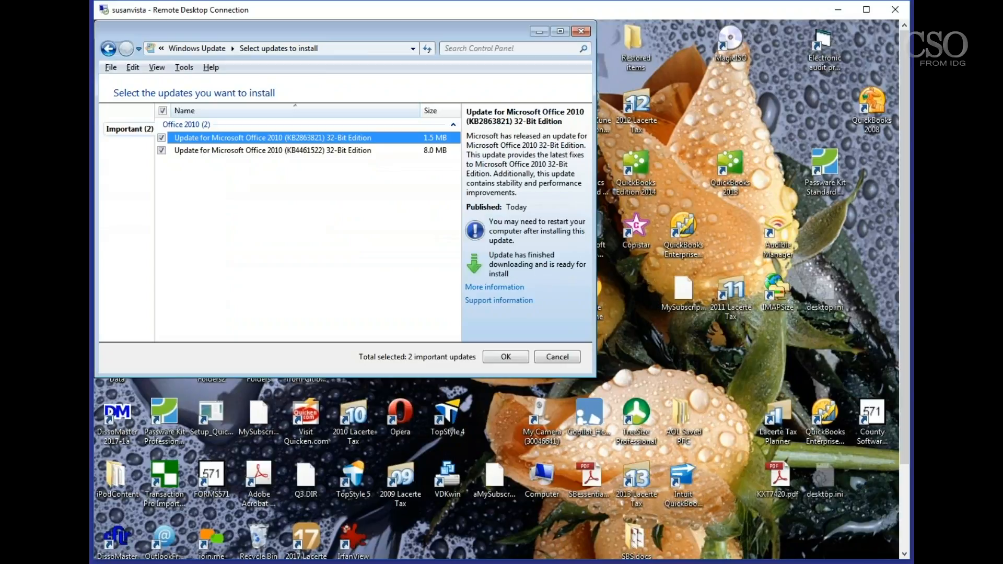
mouse_move(101, 263)
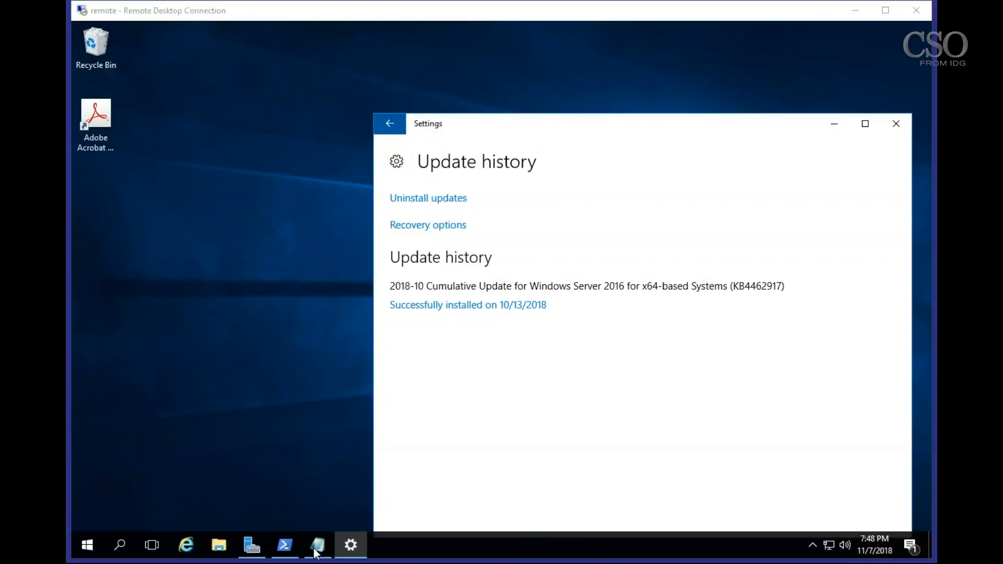
Step: Review the PSWindowsUpdate commands in Notepad, then return to the administrator PowerShell session
left_click(316, 545)
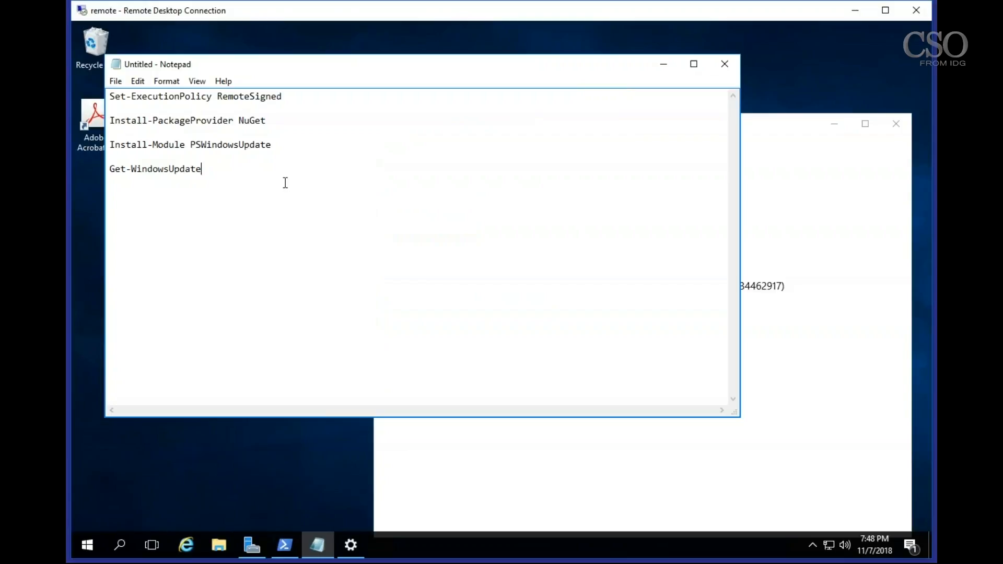
mouse_move(257, 164)
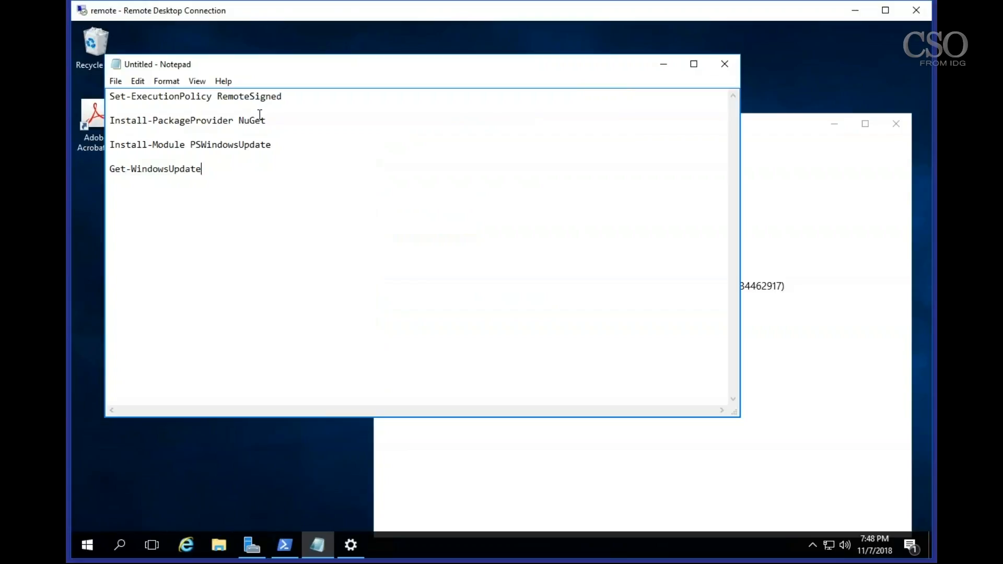
mouse_move(273, 95)
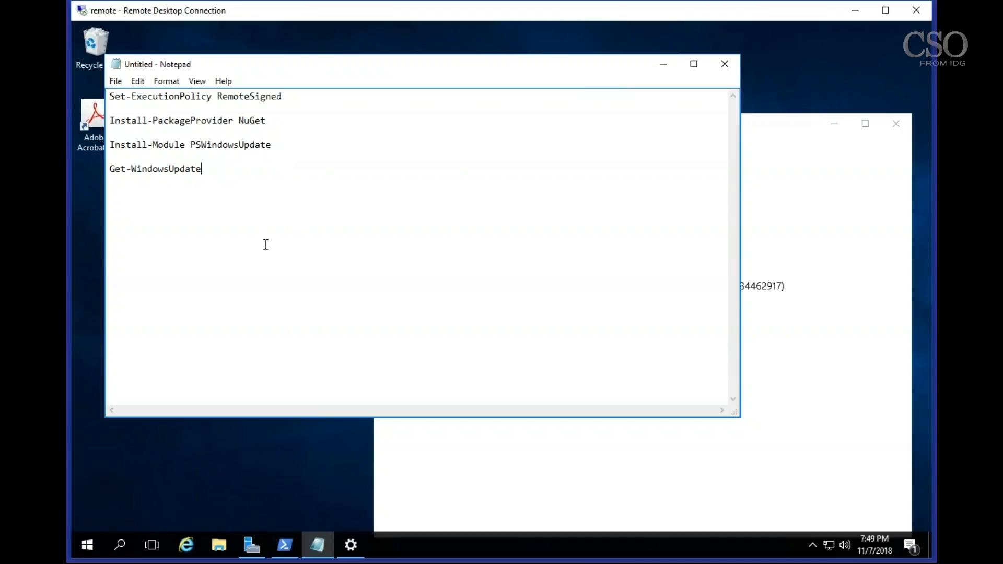
mouse_move(127, 120)
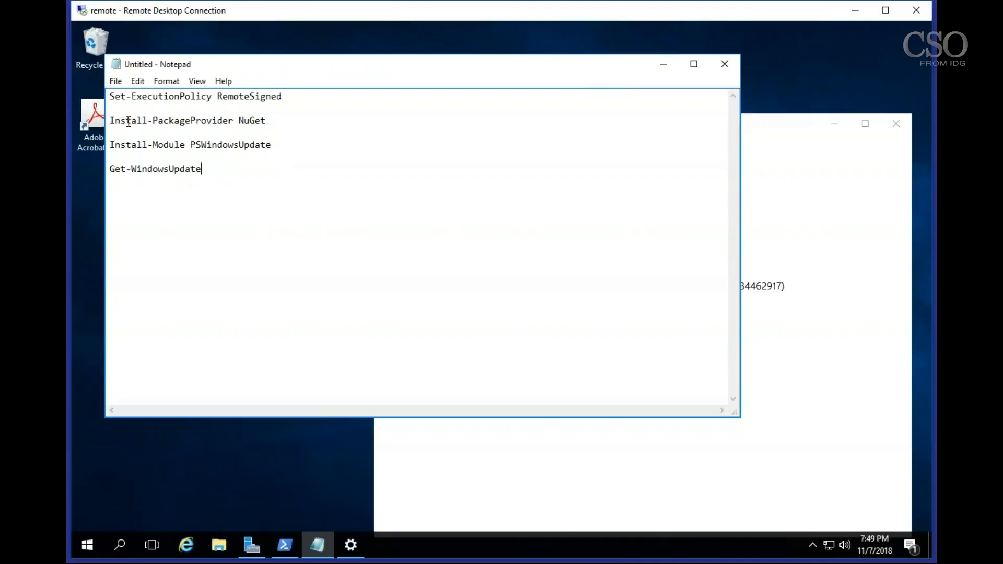
mouse_move(216, 131)
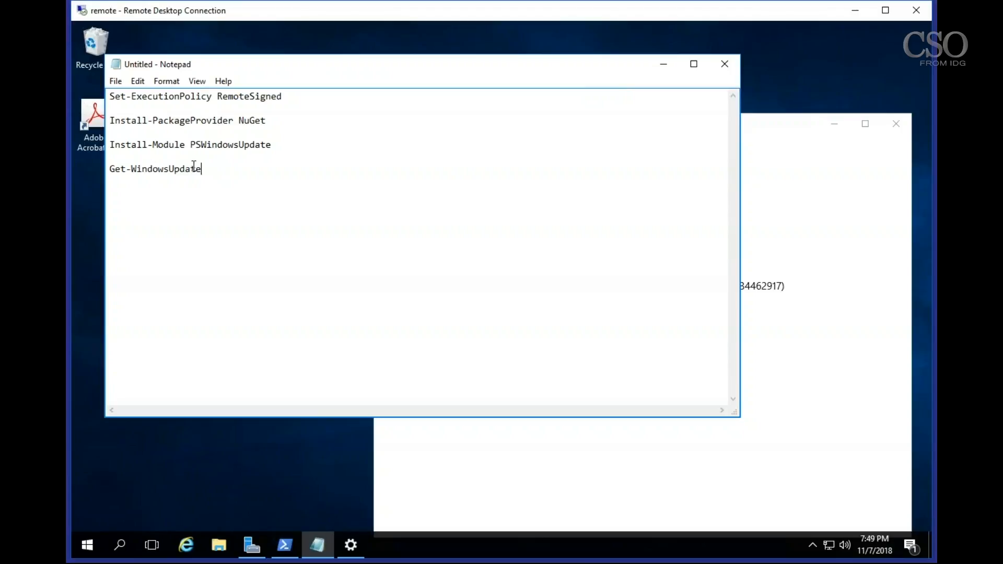
mouse_move(195, 164)
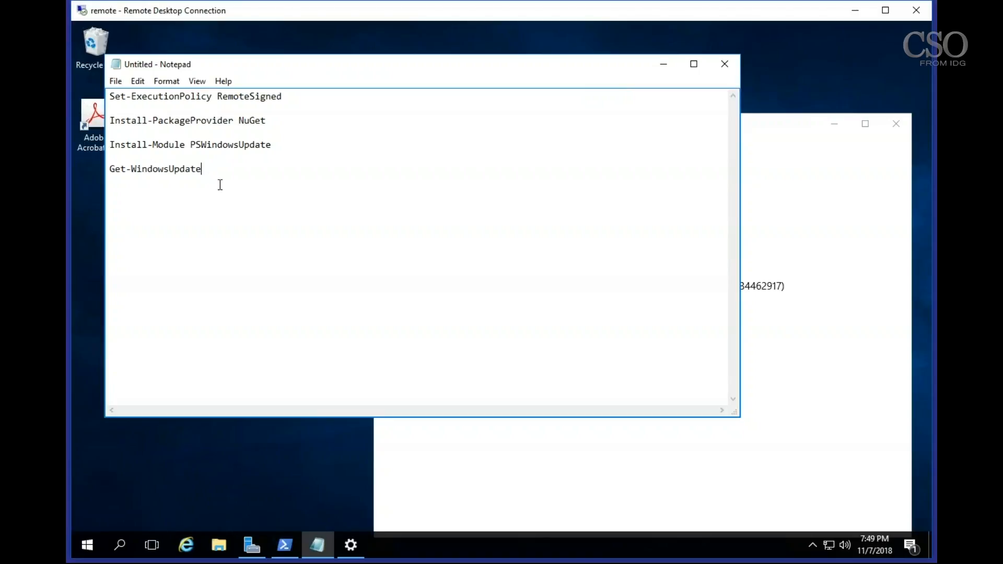
mouse_move(289, 379)
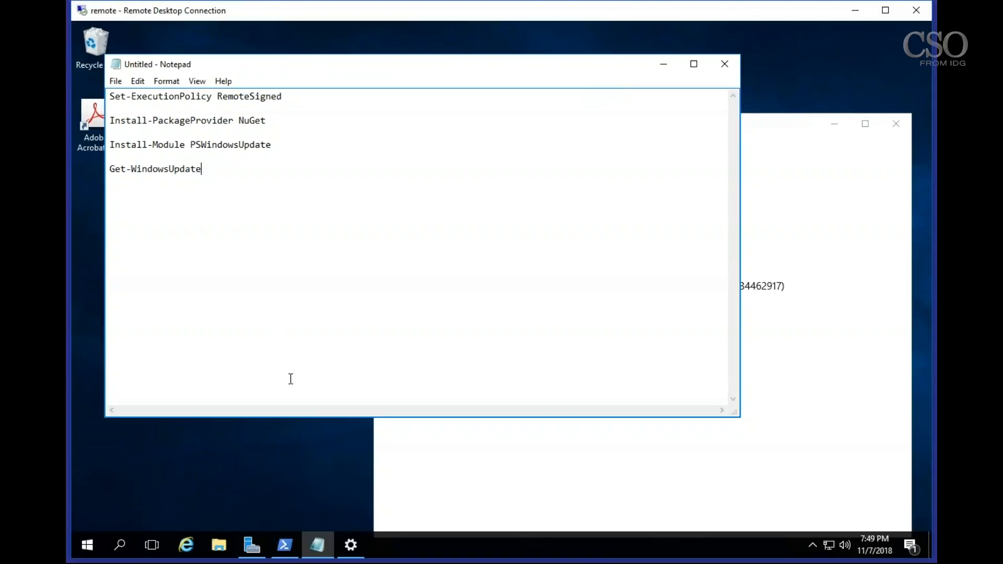
mouse_move(284, 545)
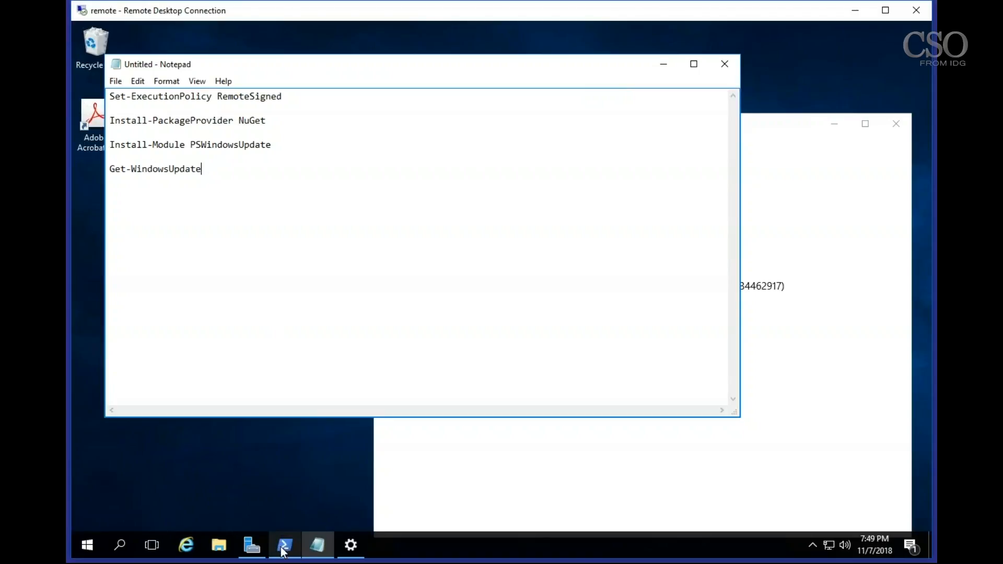
left_click(284, 545)
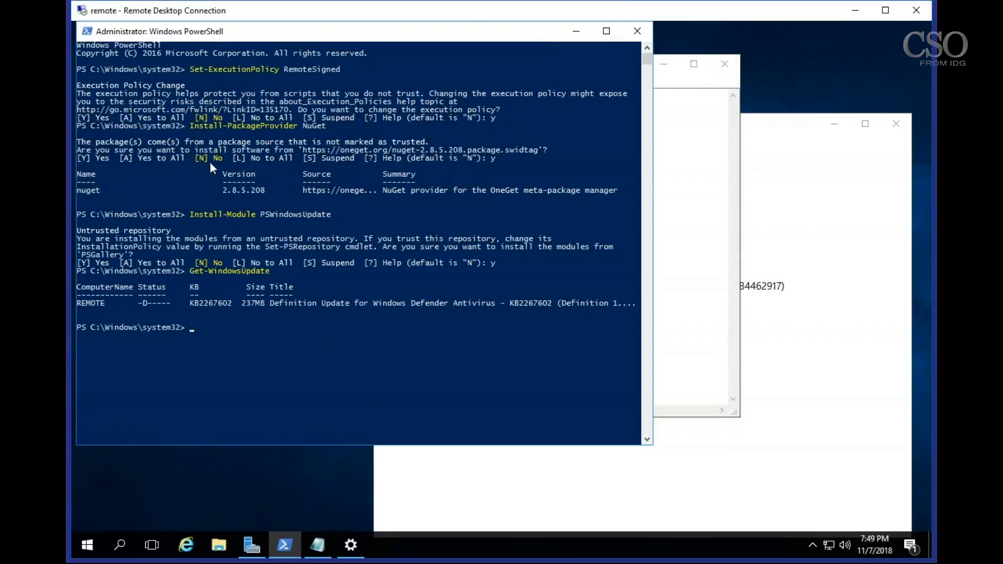
mouse_move(307, 82)
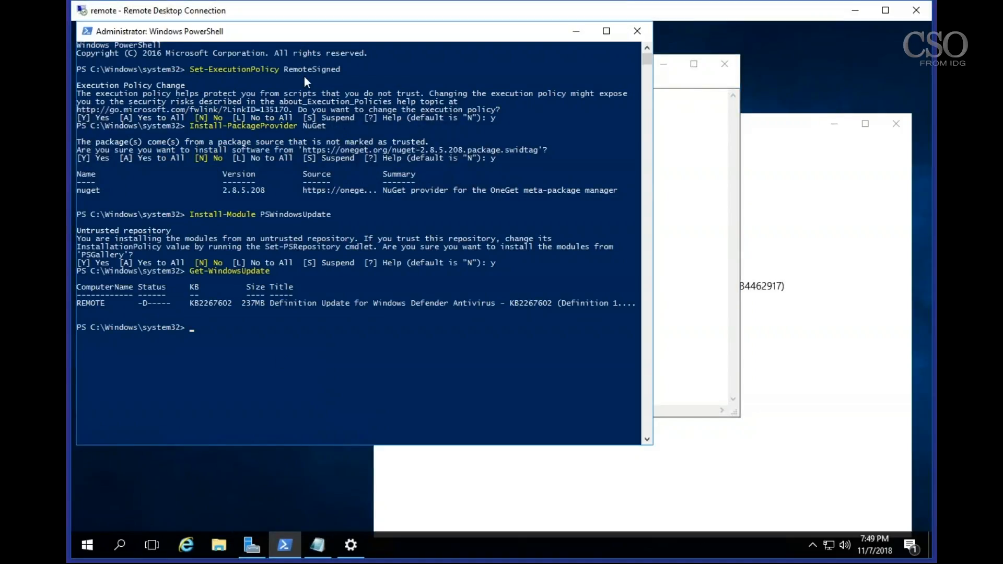
mouse_move(197, 130)
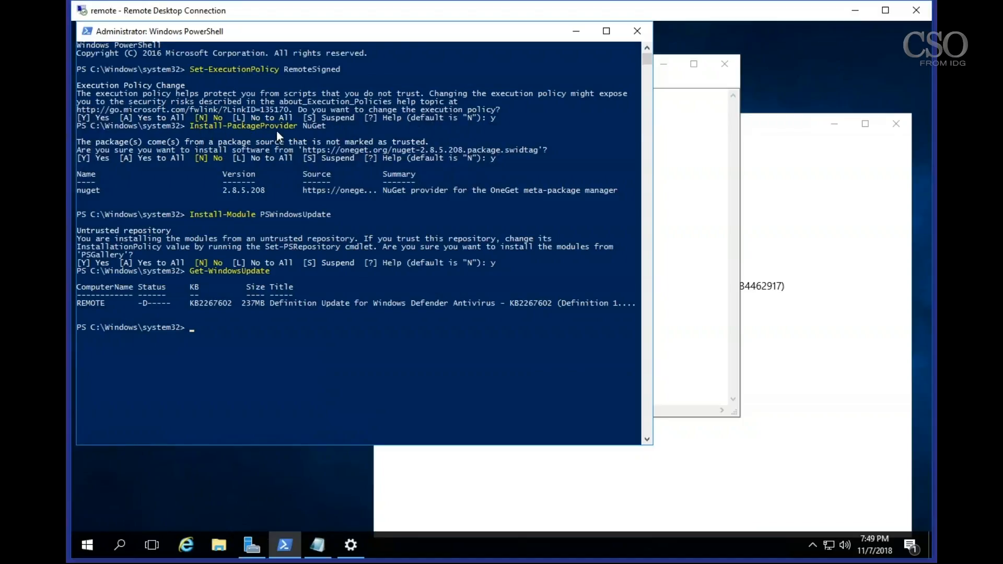
mouse_move(184, 225)
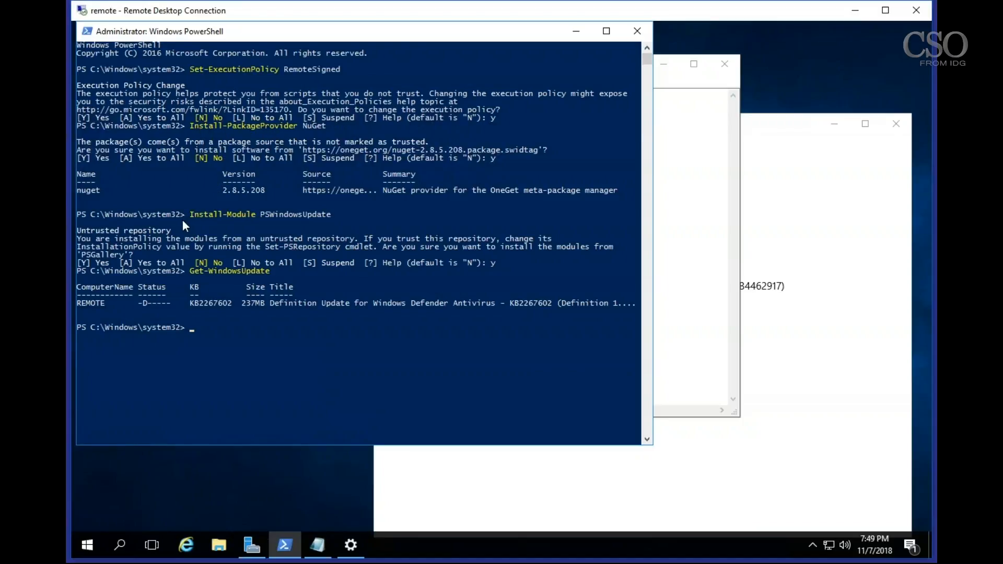
mouse_move(269, 229)
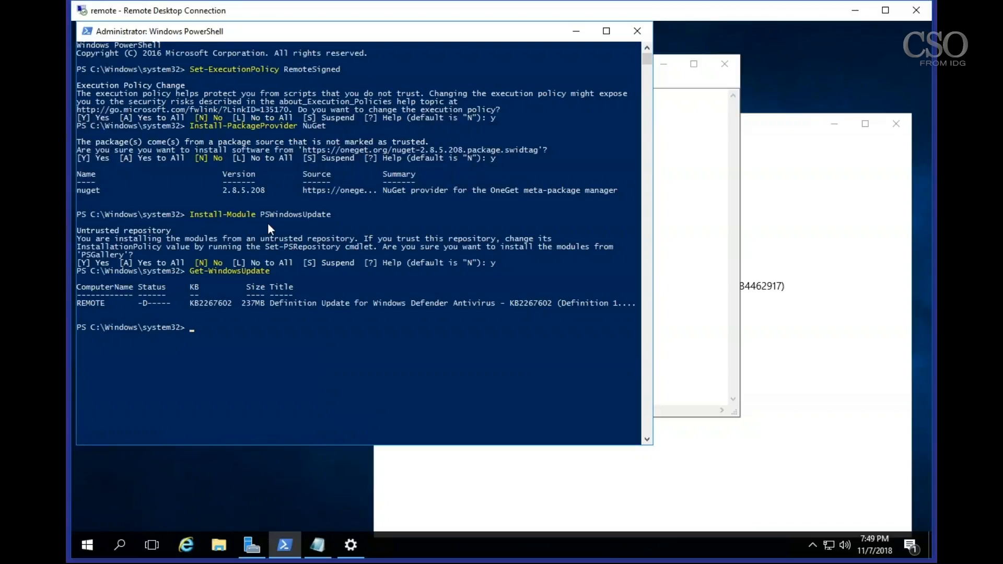
mouse_move(223, 248)
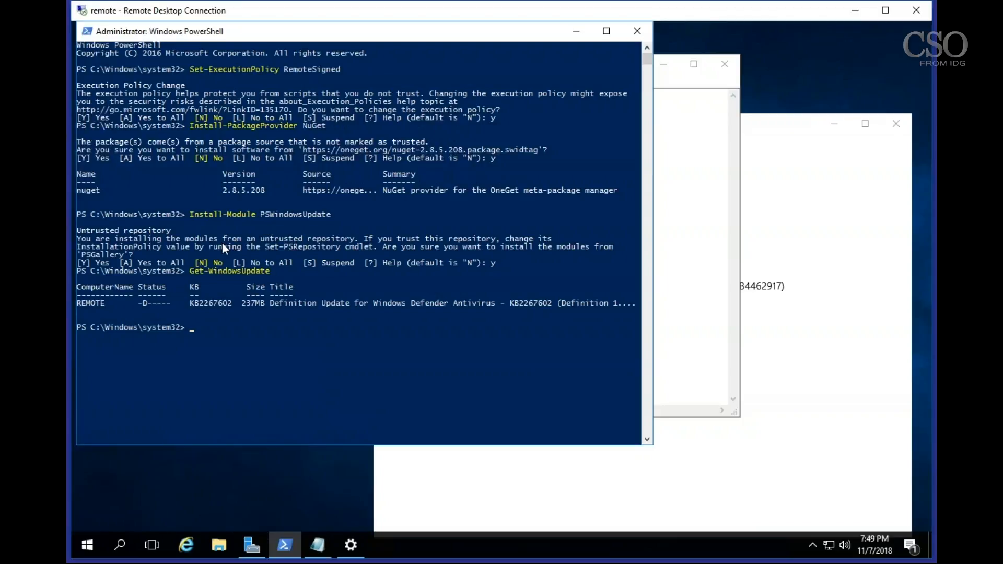
mouse_move(196, 275)
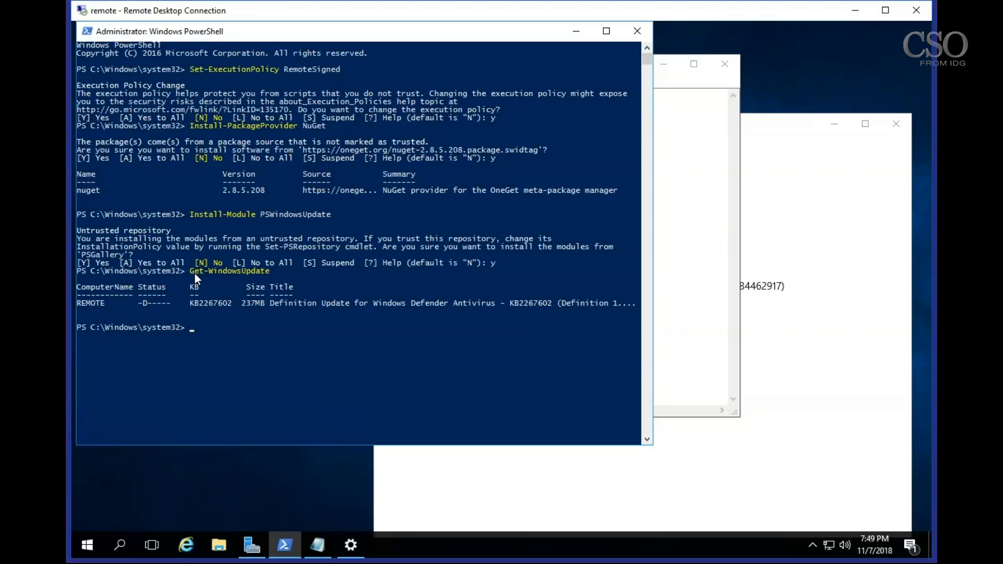
mouse_move(189, 307)
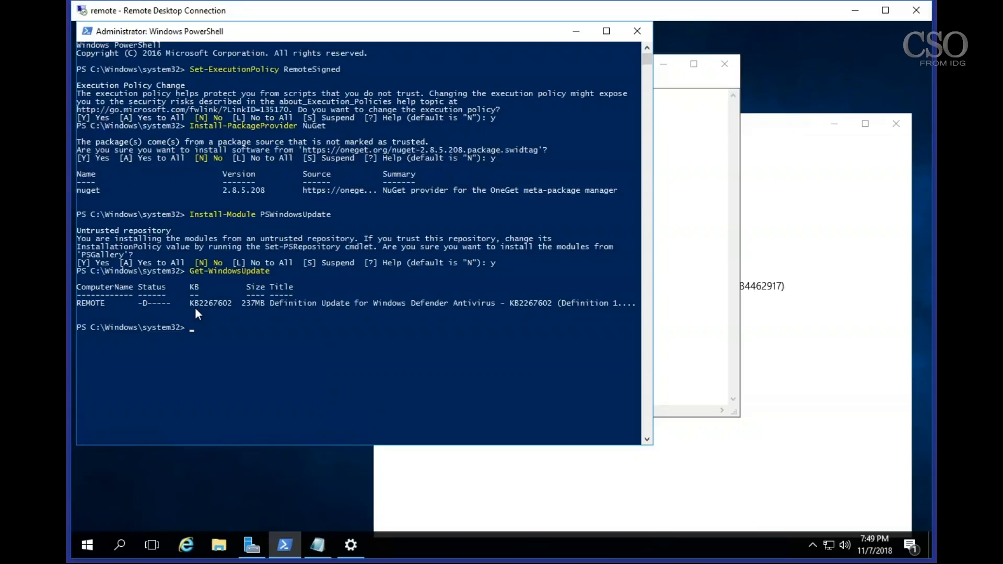
mouse_move(154, 307)
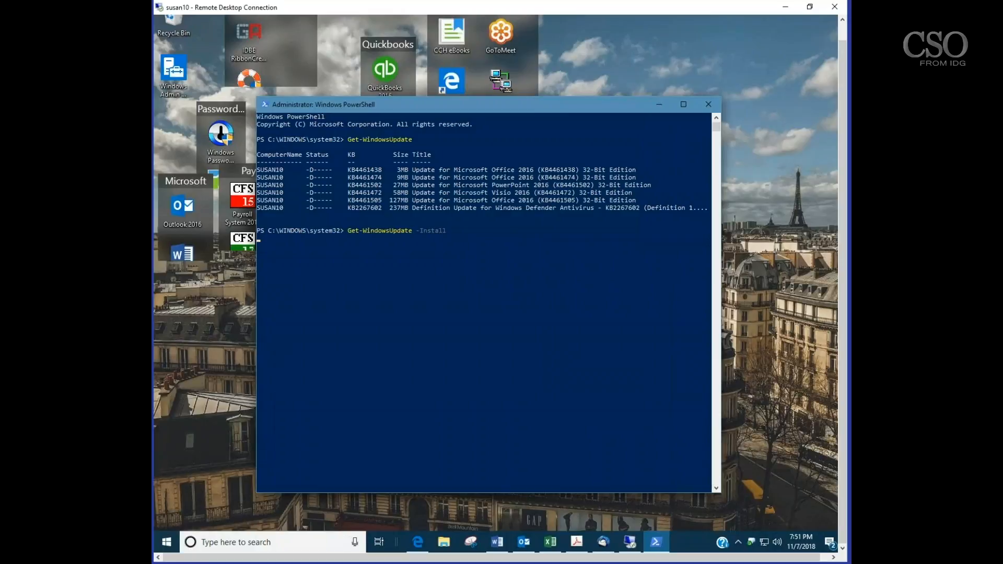
mouse_move(518, 254)
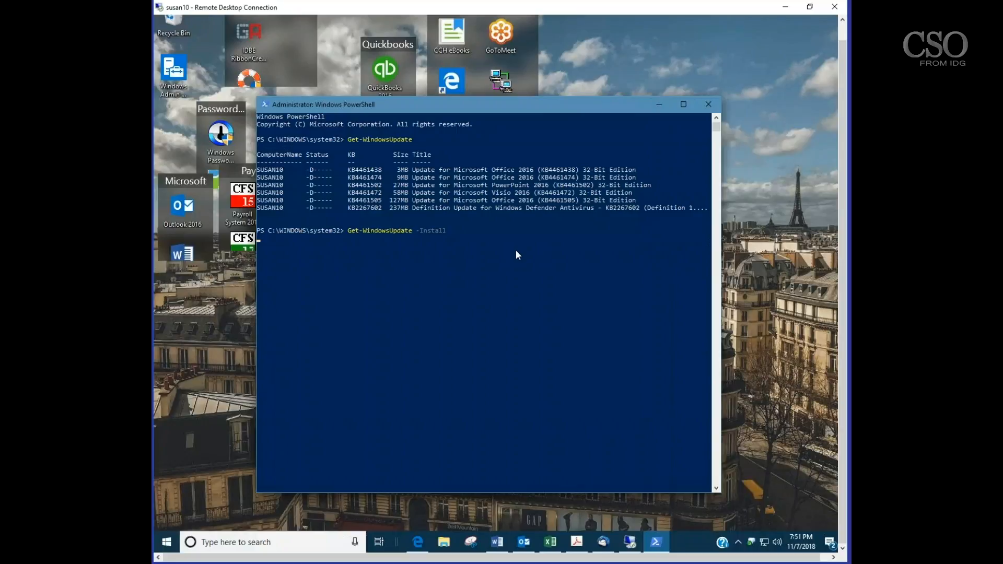
mouse_move(504, 270)
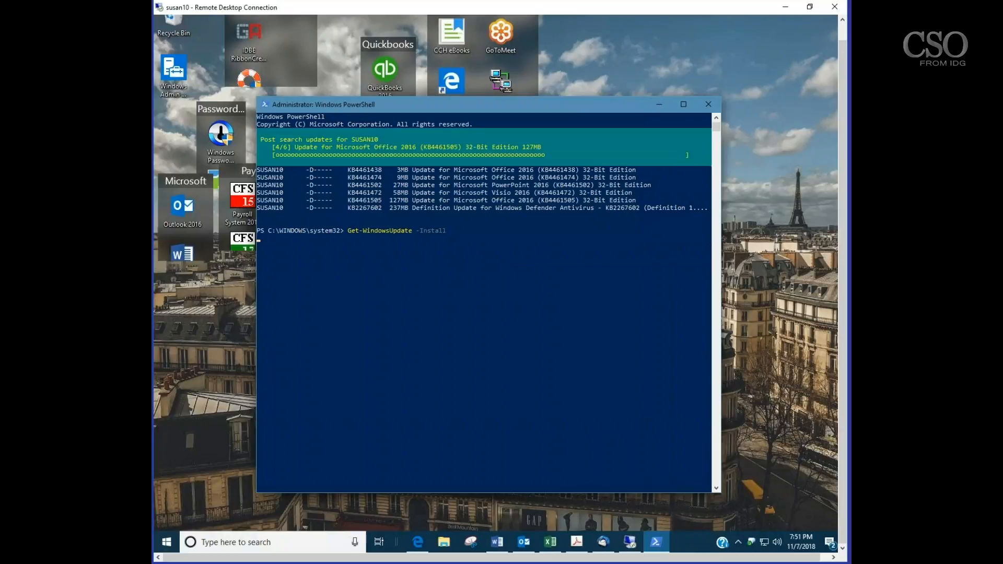
Step: Run Get-WindowsUpdate -Install so it asks to confirm the Office 2016 KB4461438 update
key("enter")
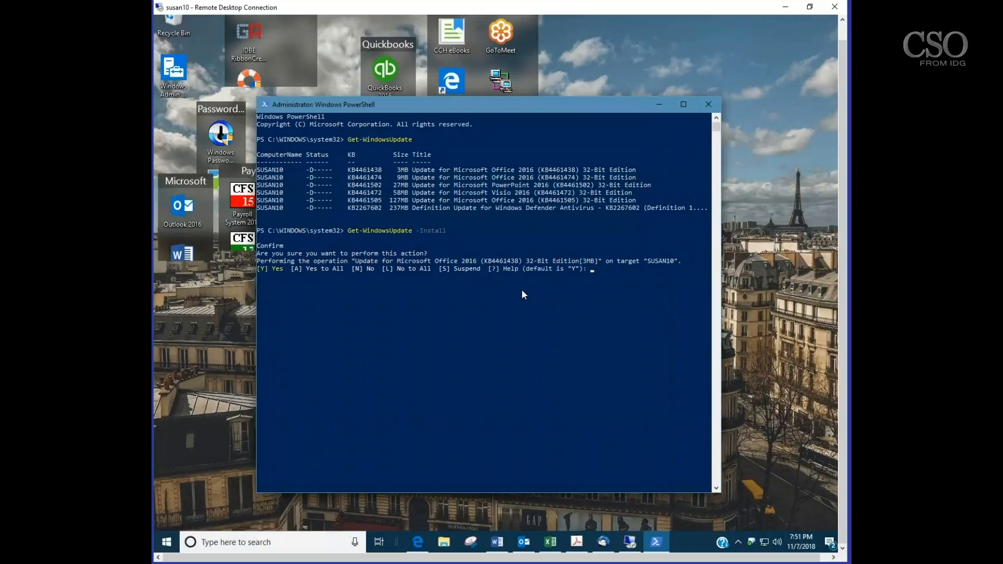
mouse_move(805, 401)
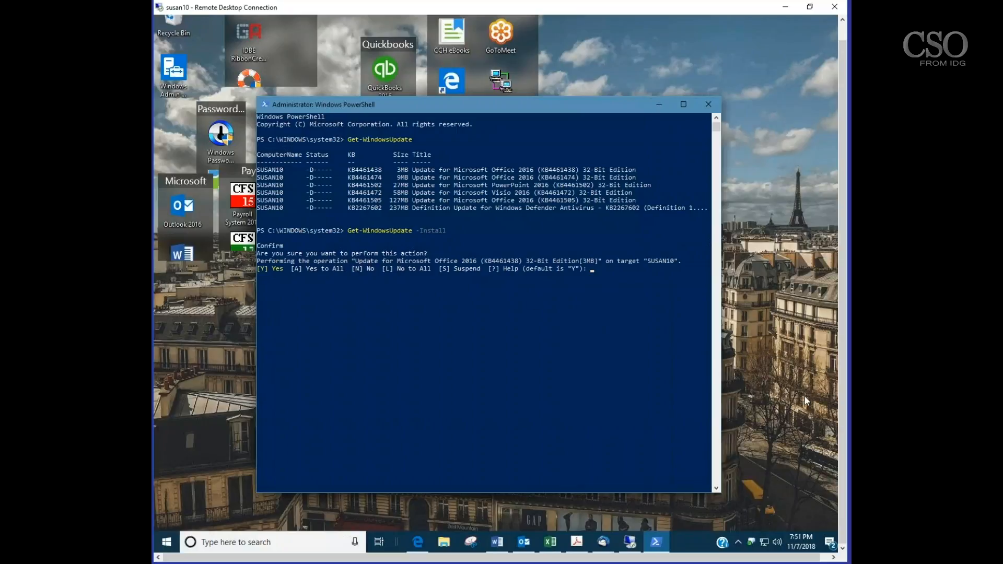